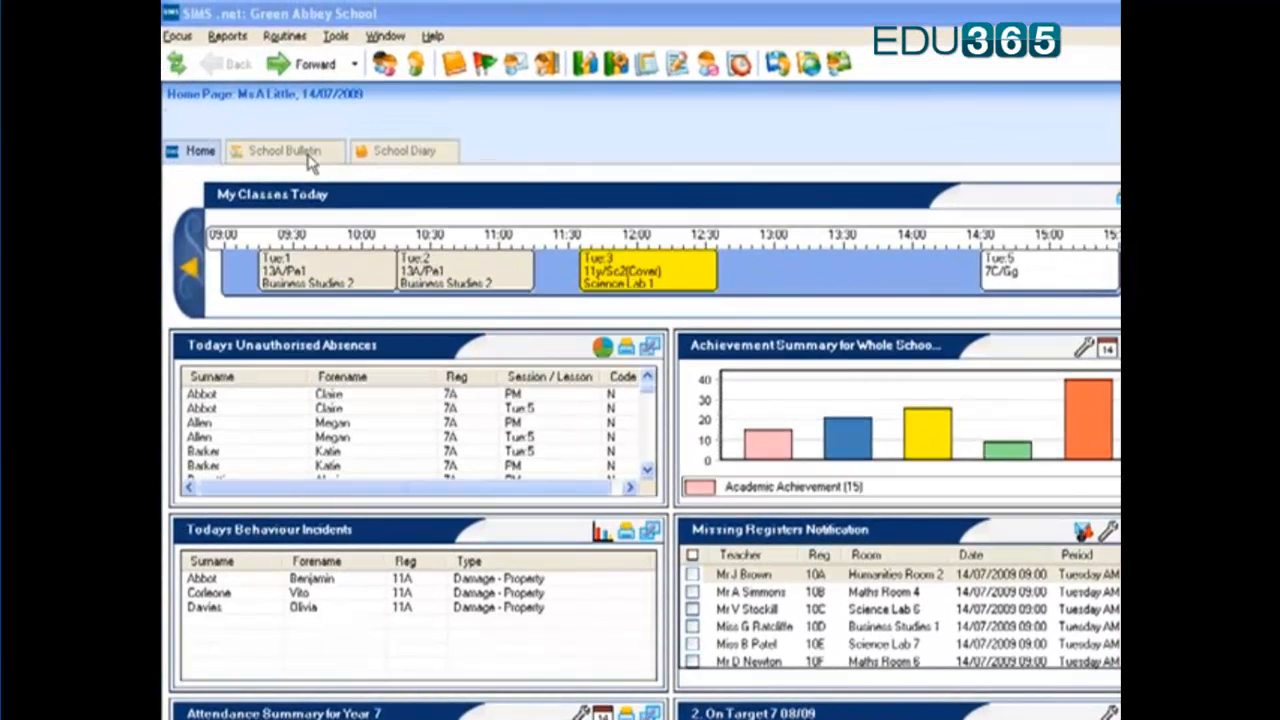
mouse_move(408, 168)
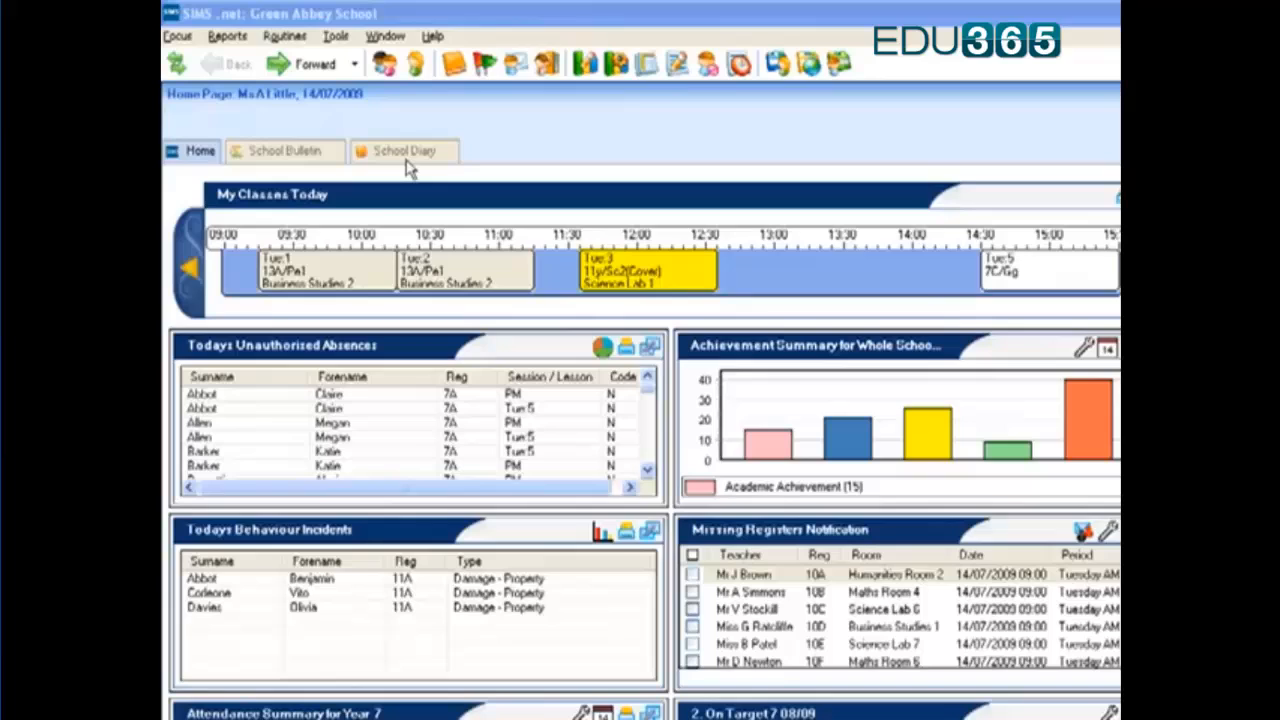
mouse_move(337, 305)
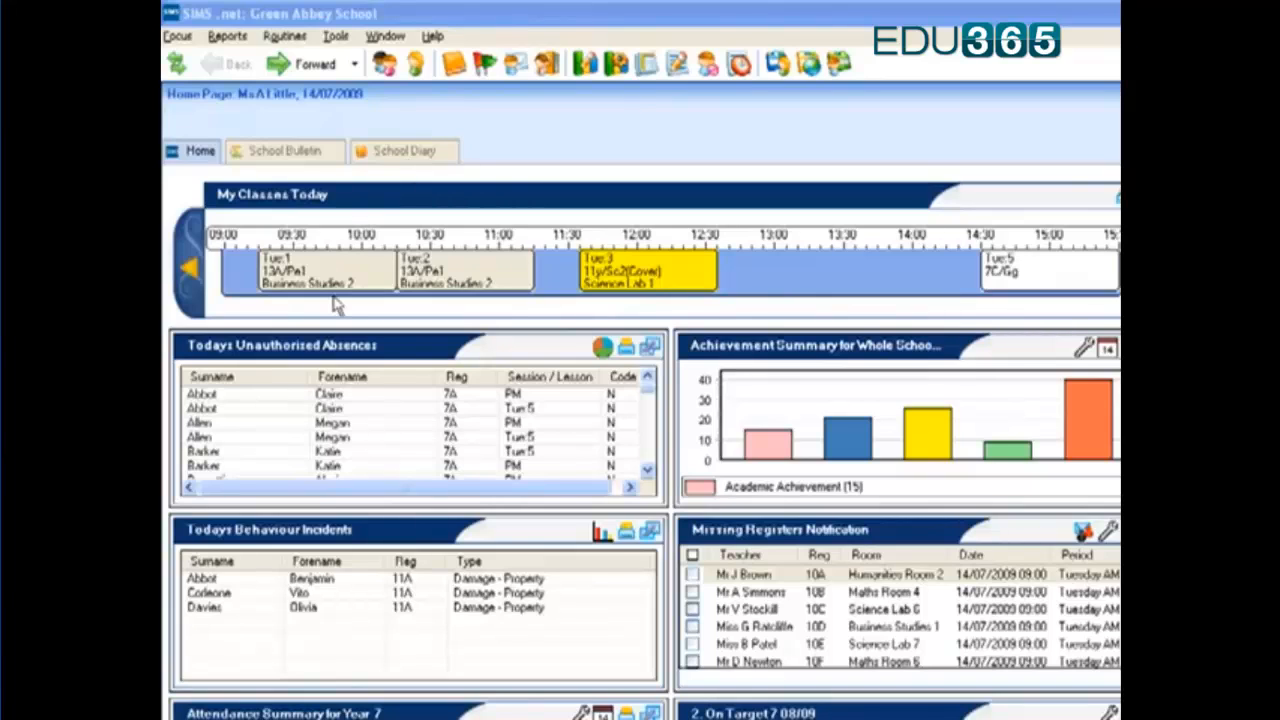
mouse_move(460, 305)
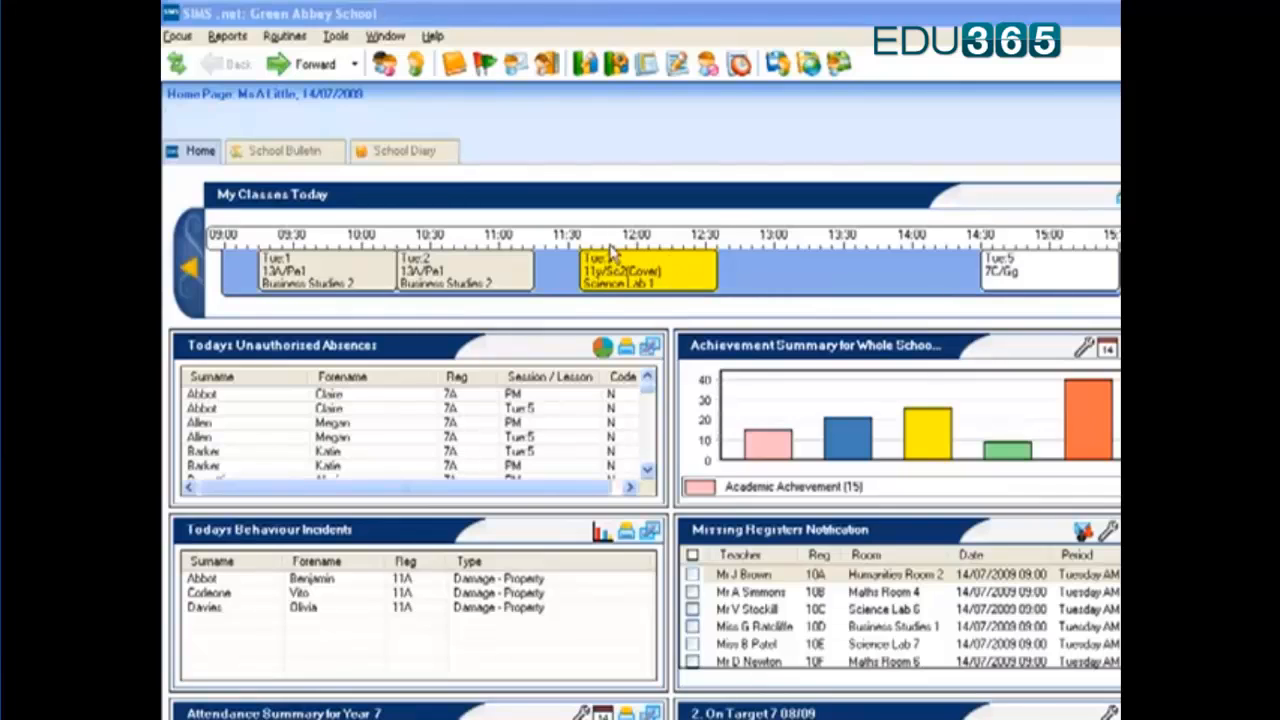
mouse_move(848, 290)
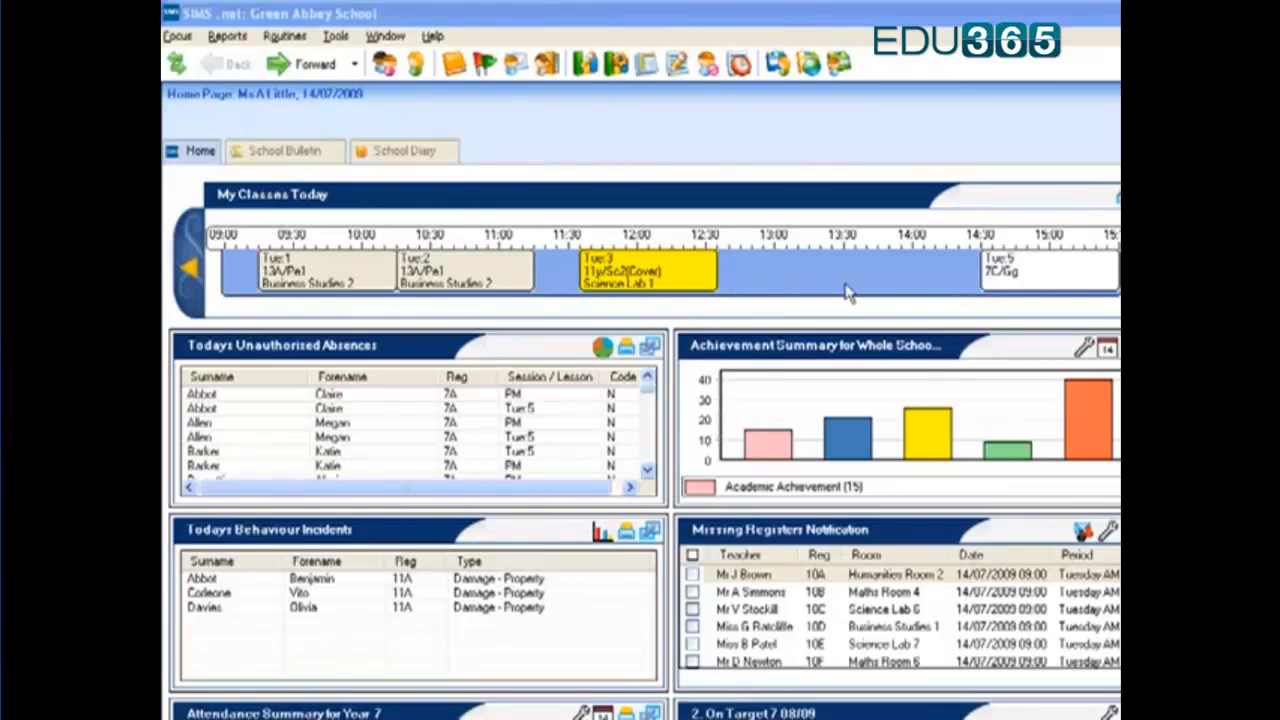
mouse_move(1060, 267)
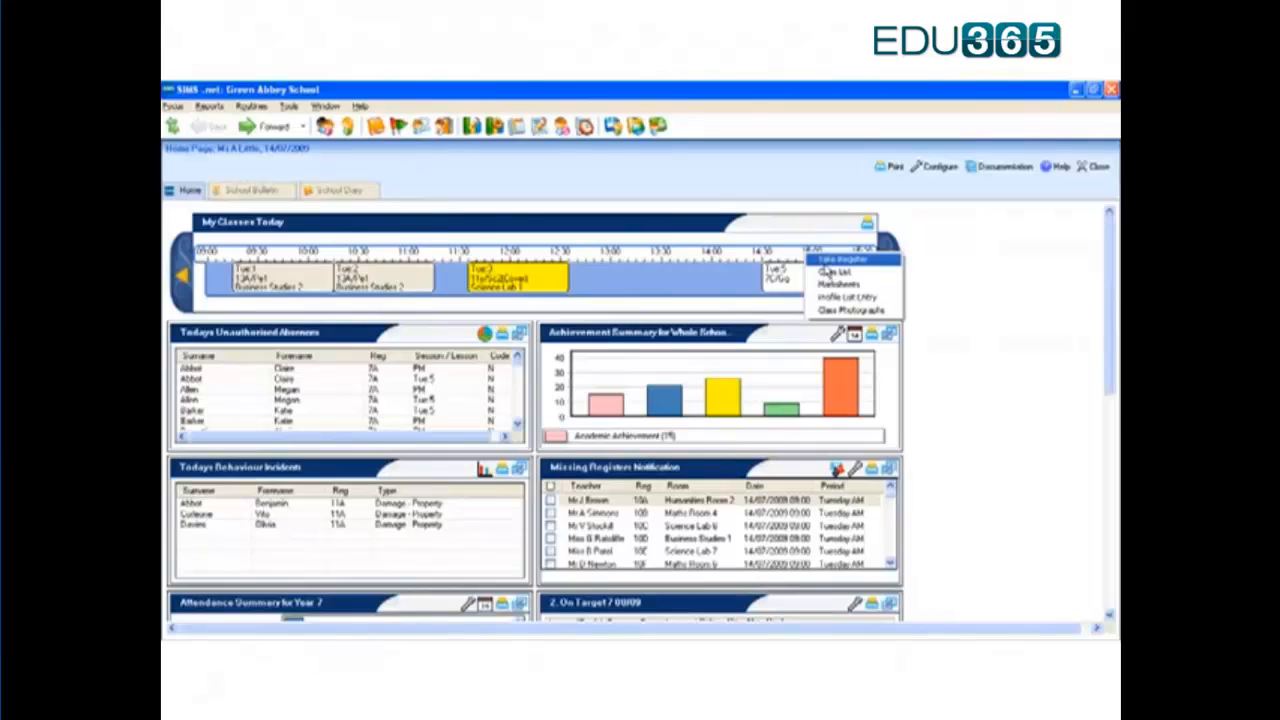
mouse_move(840, 285)
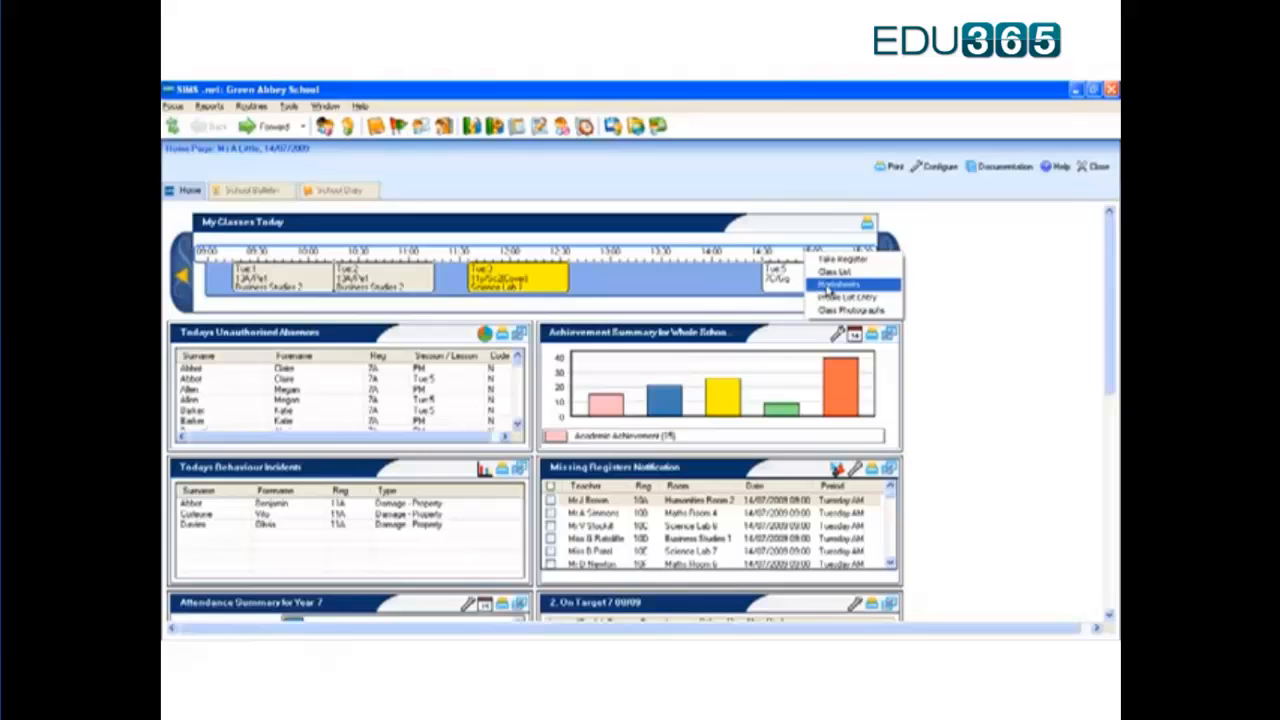
mouse_move(845, 297)
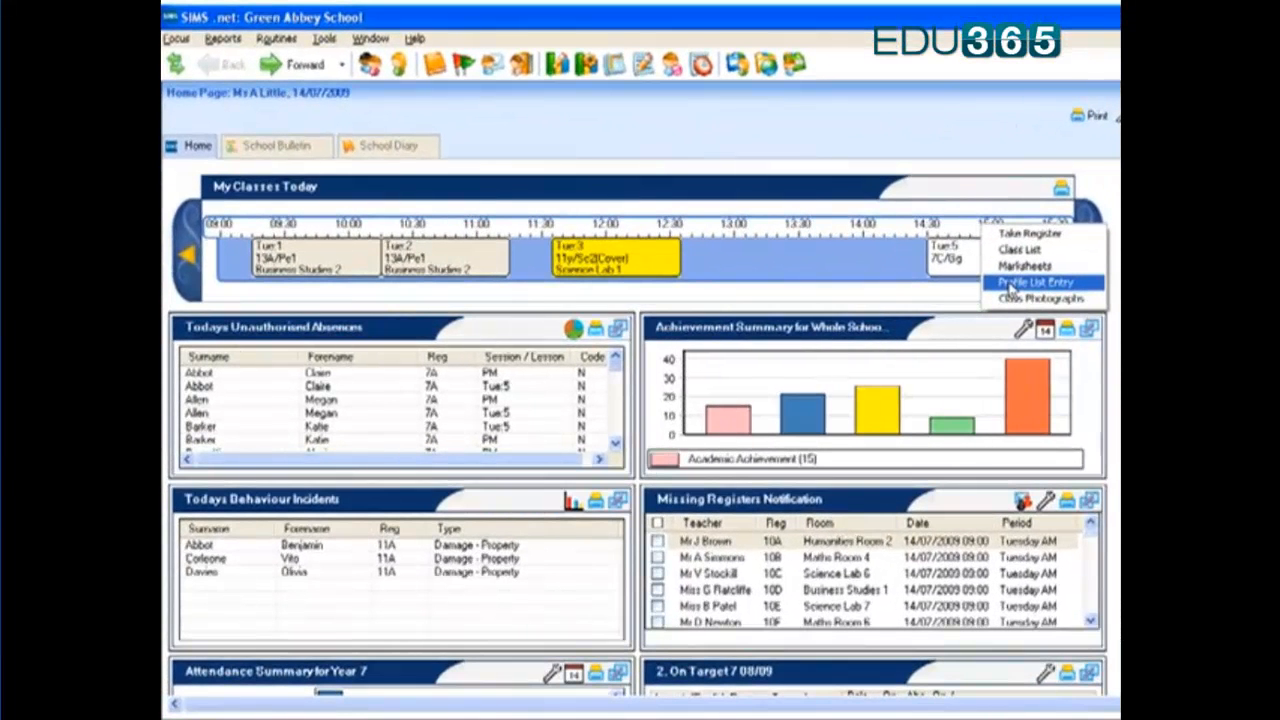
mouse_move(895, 278)
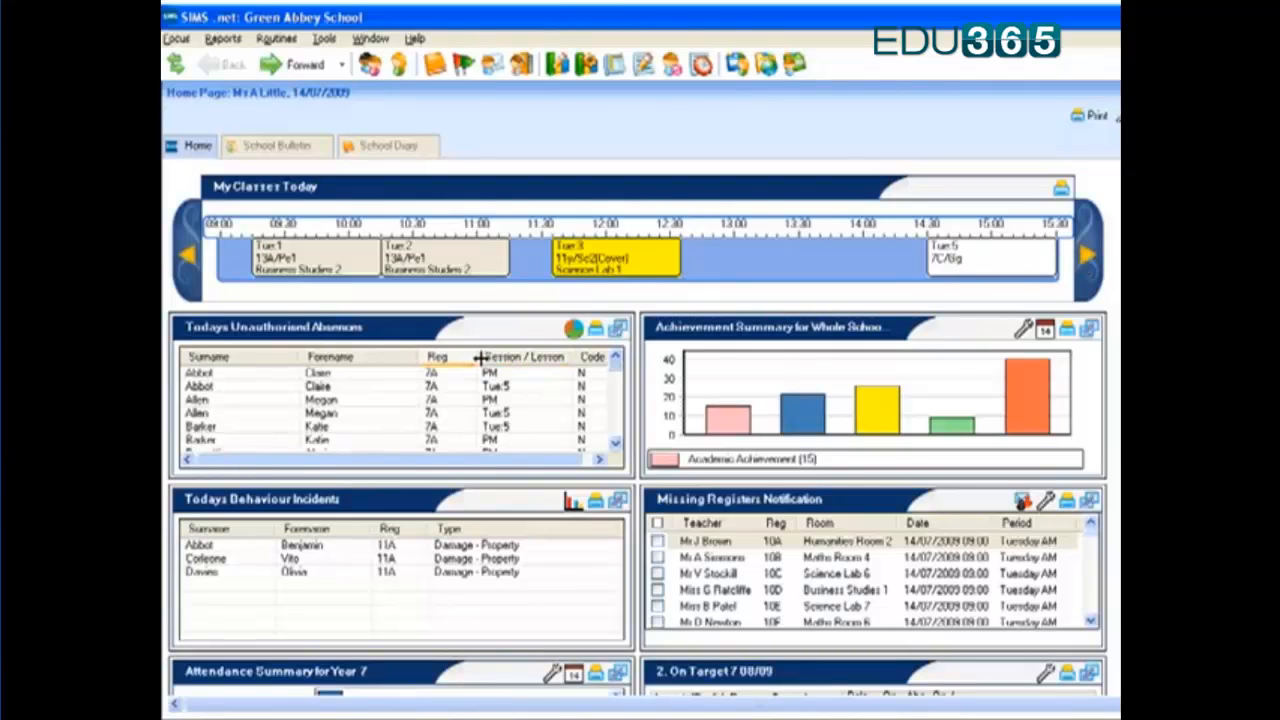
mouse_move(400, 445)
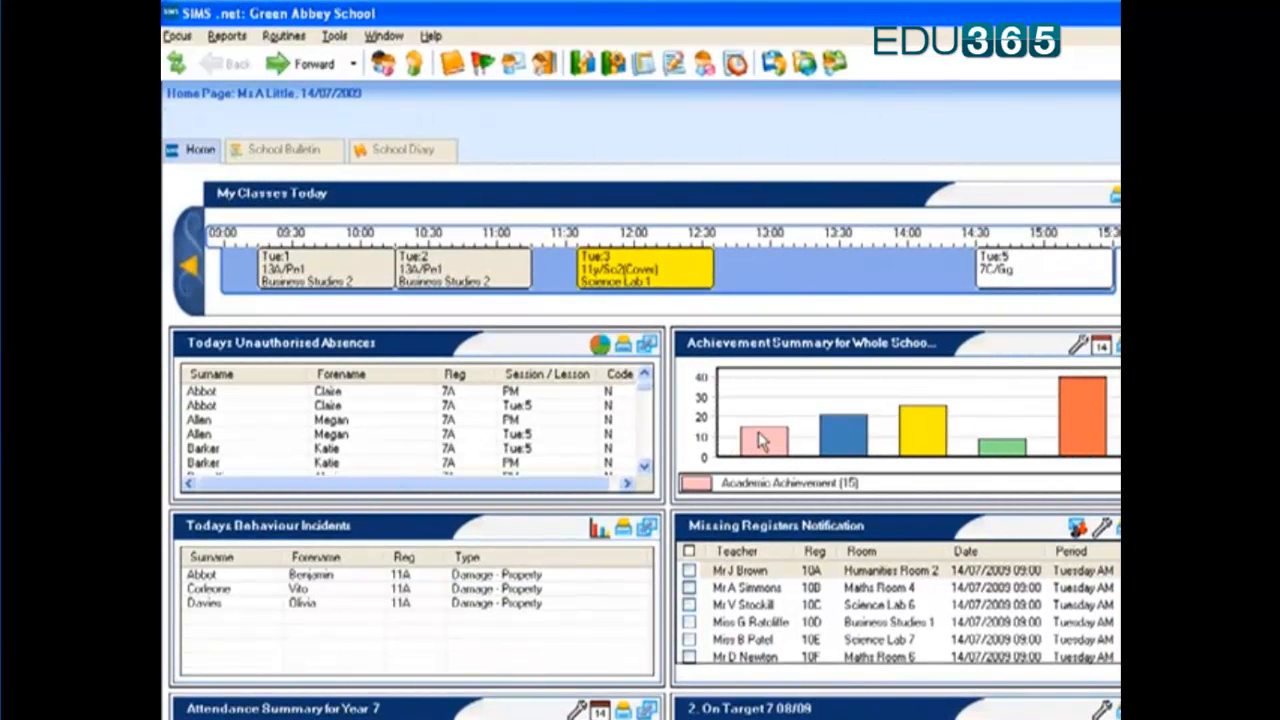
mouse_move(835, 440)
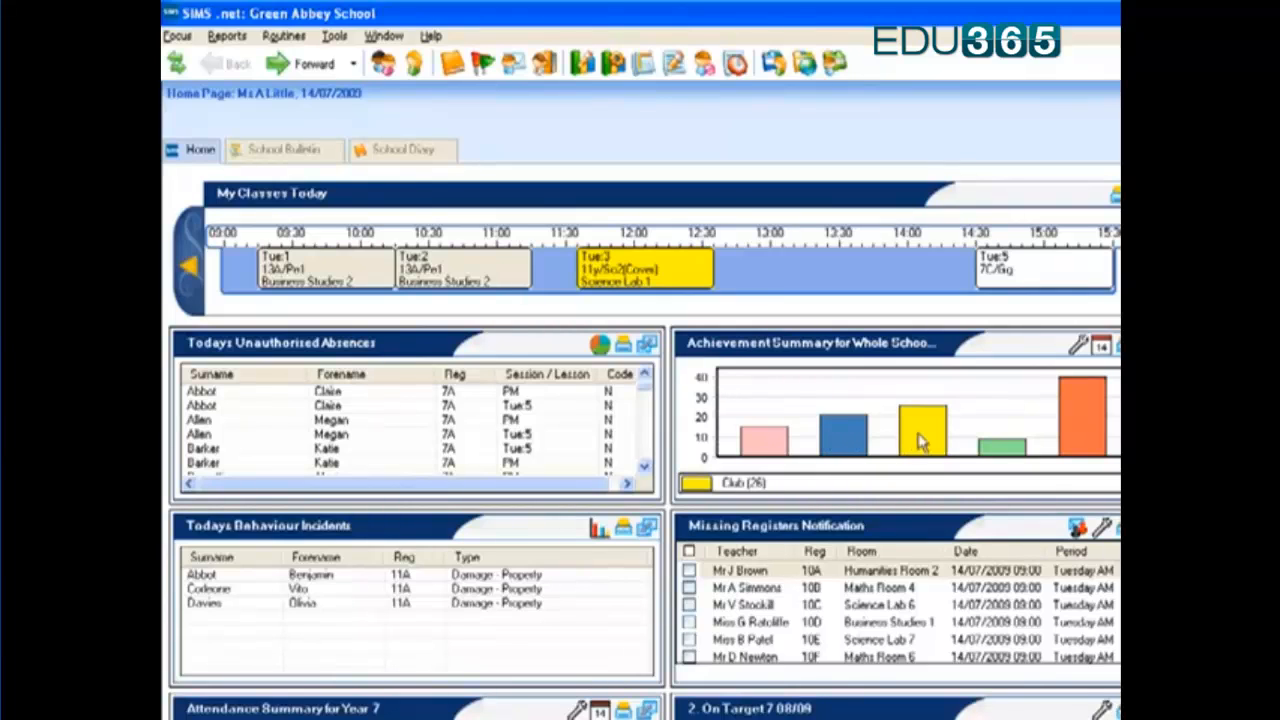
mouse_move(1000, 448)
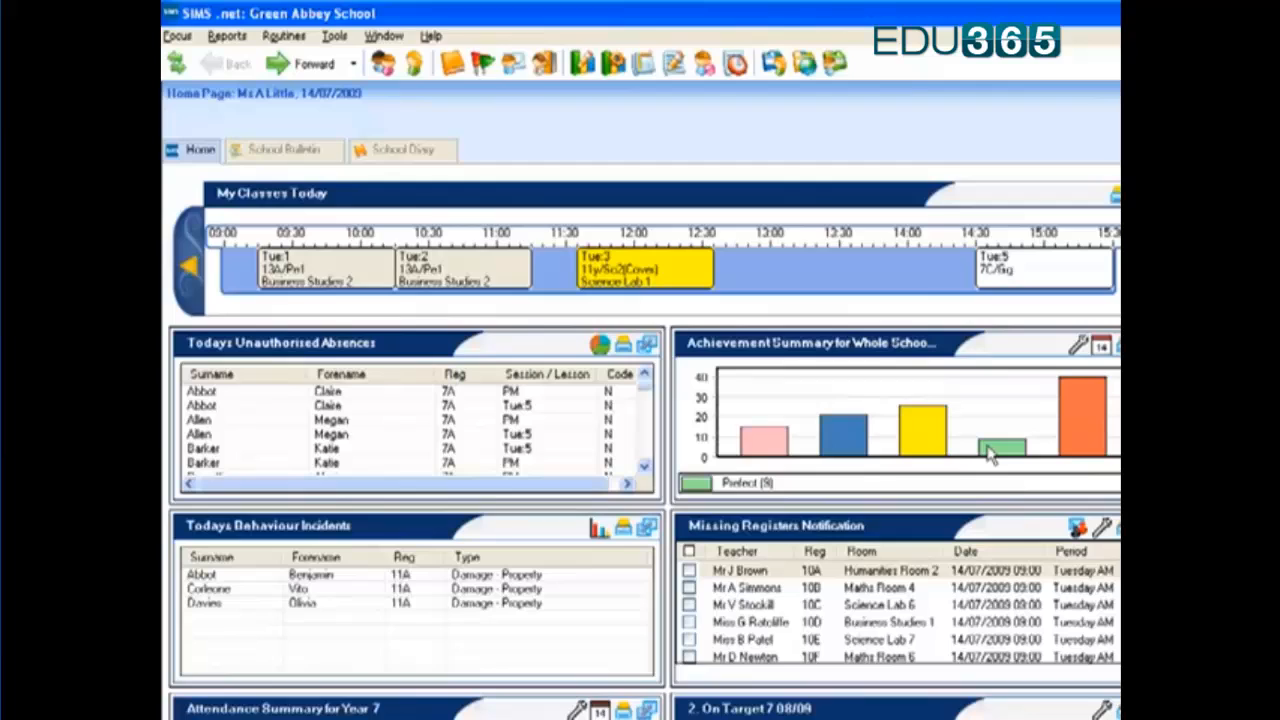
mouse_move(965, 515)
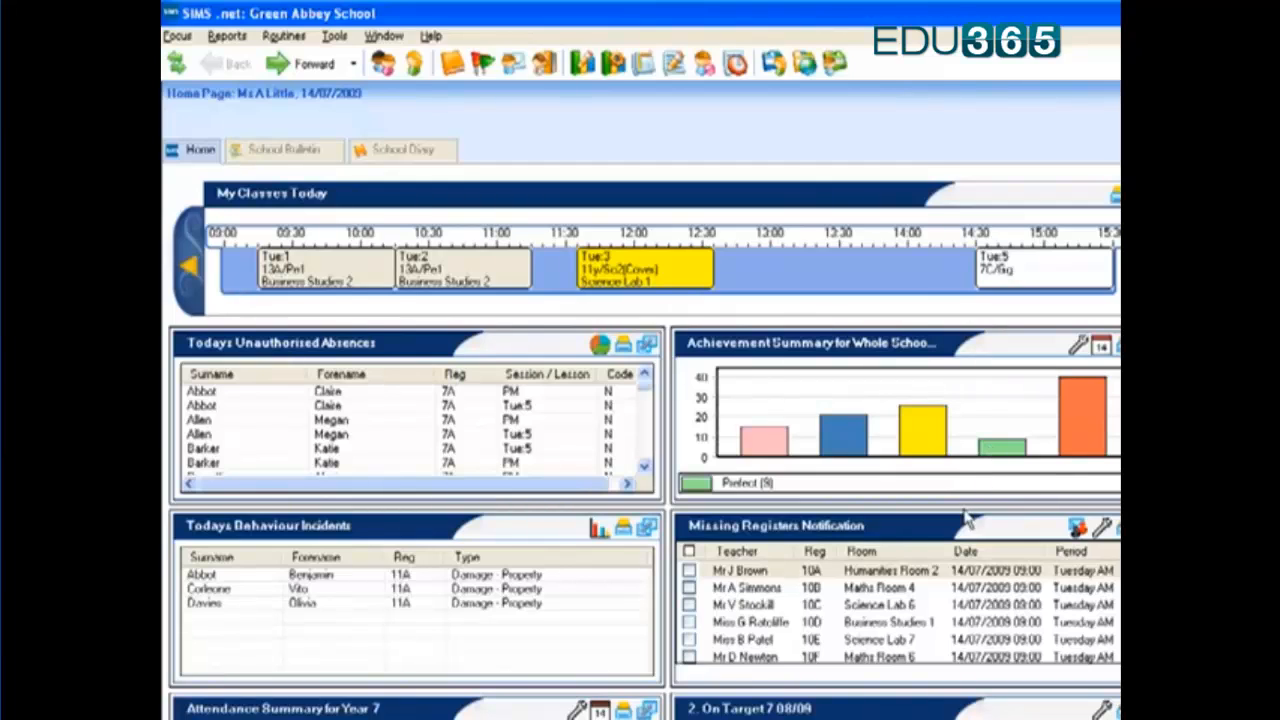
mouse_move(935, 658)
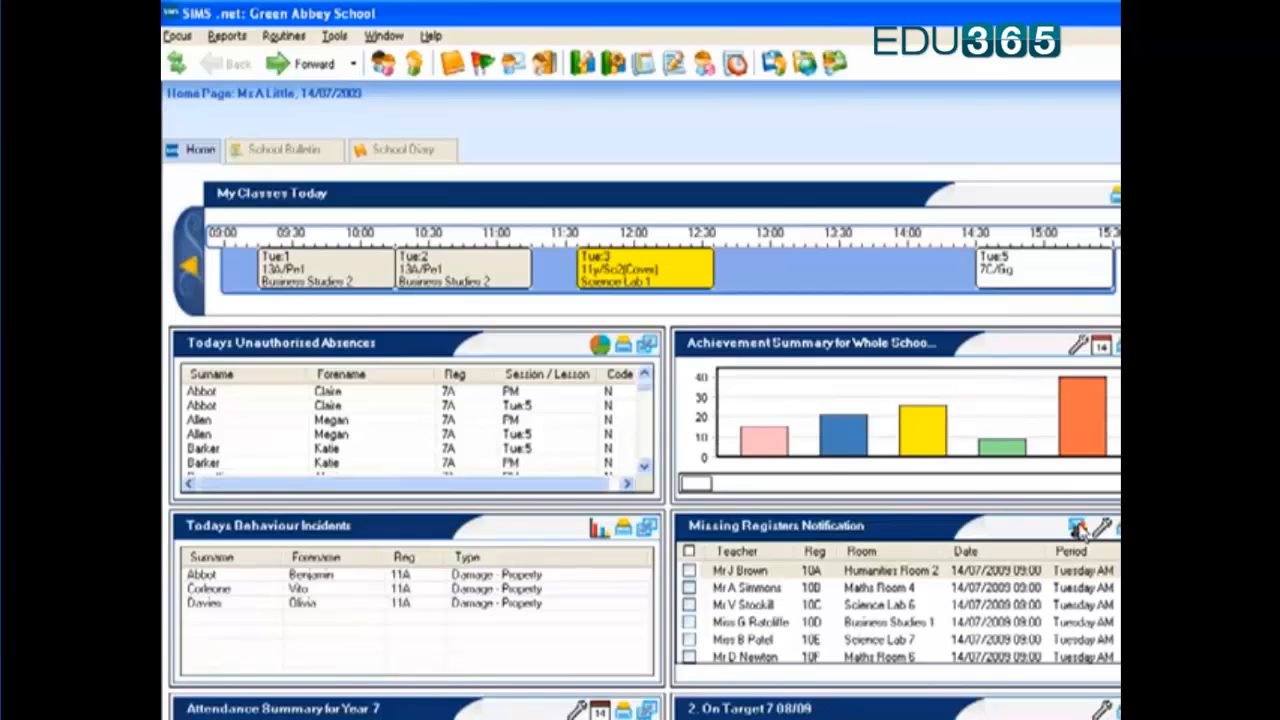
Step: Scroll the home page down to the Year 7 attendance summary panel
scroll("down", 3)
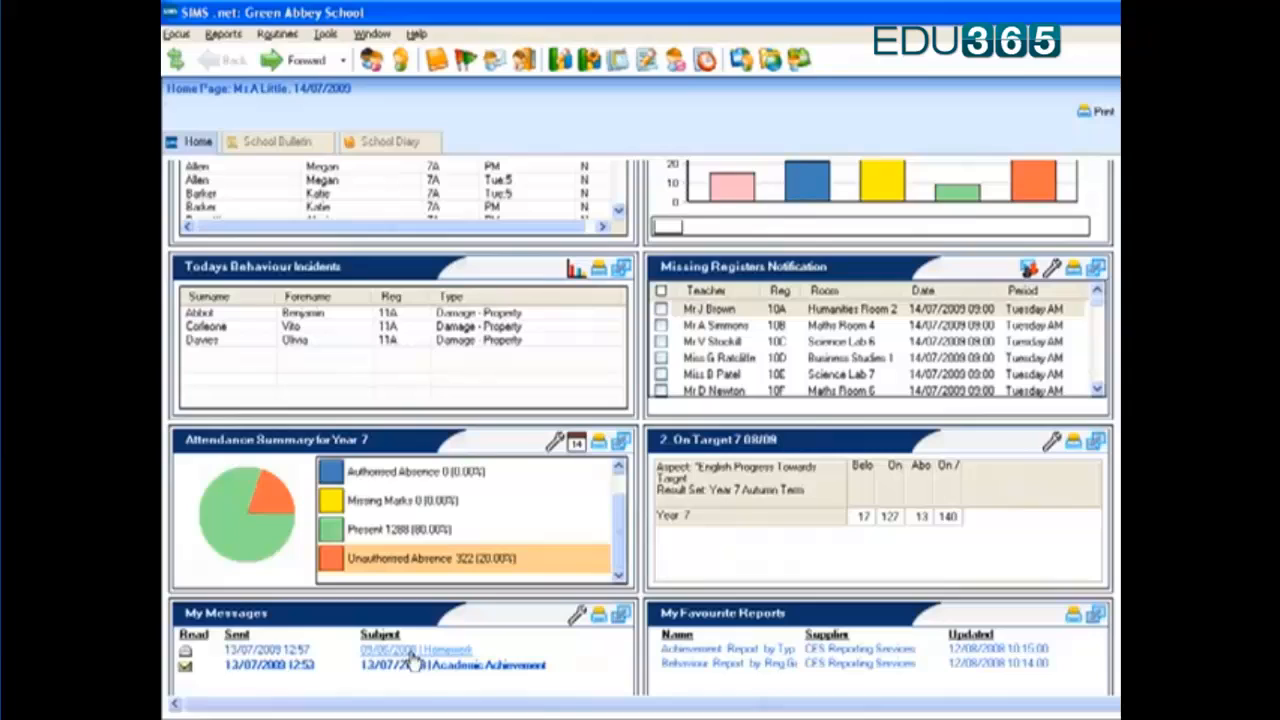
mouse_move(378, 545)
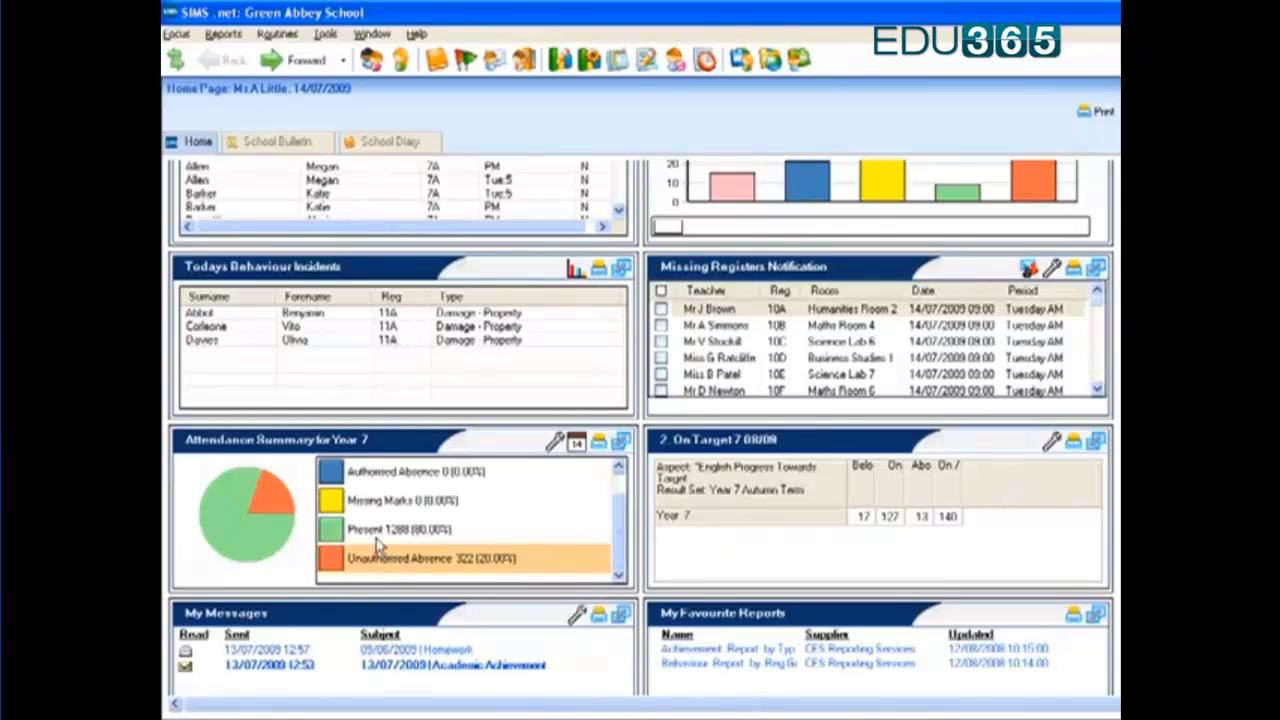
mouse_move(315, 452)
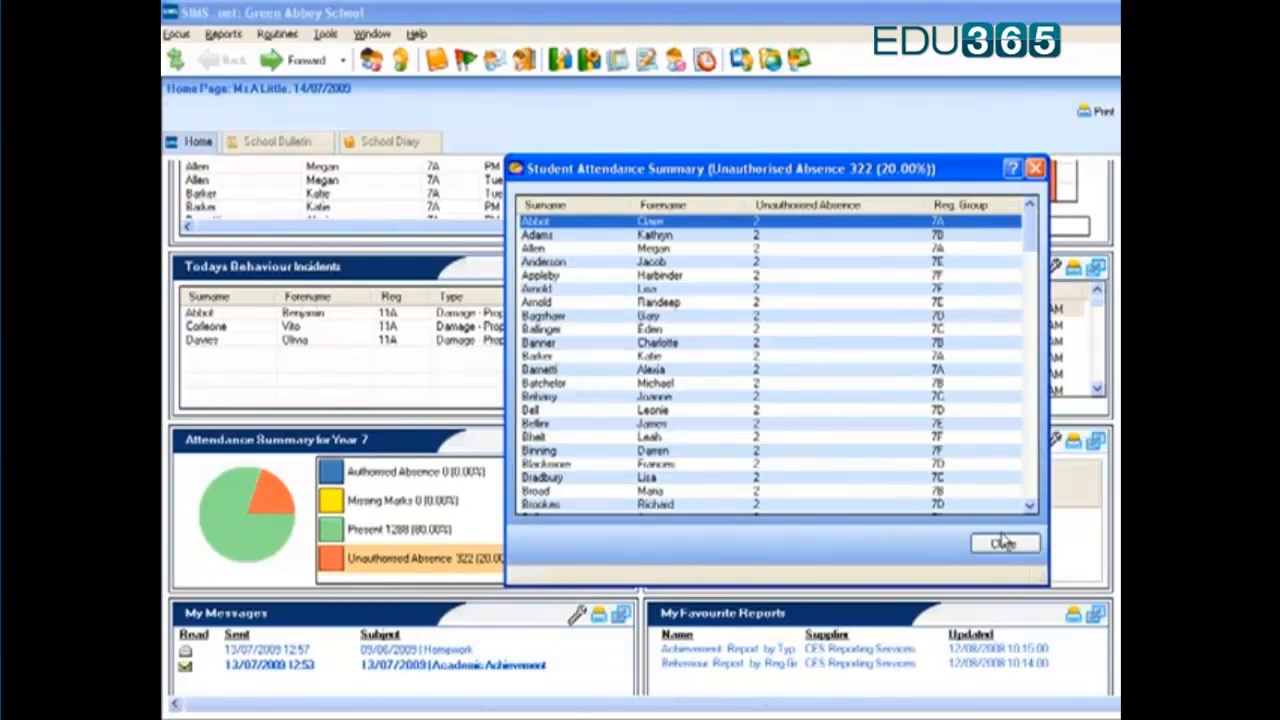
left_click(1005, 543)
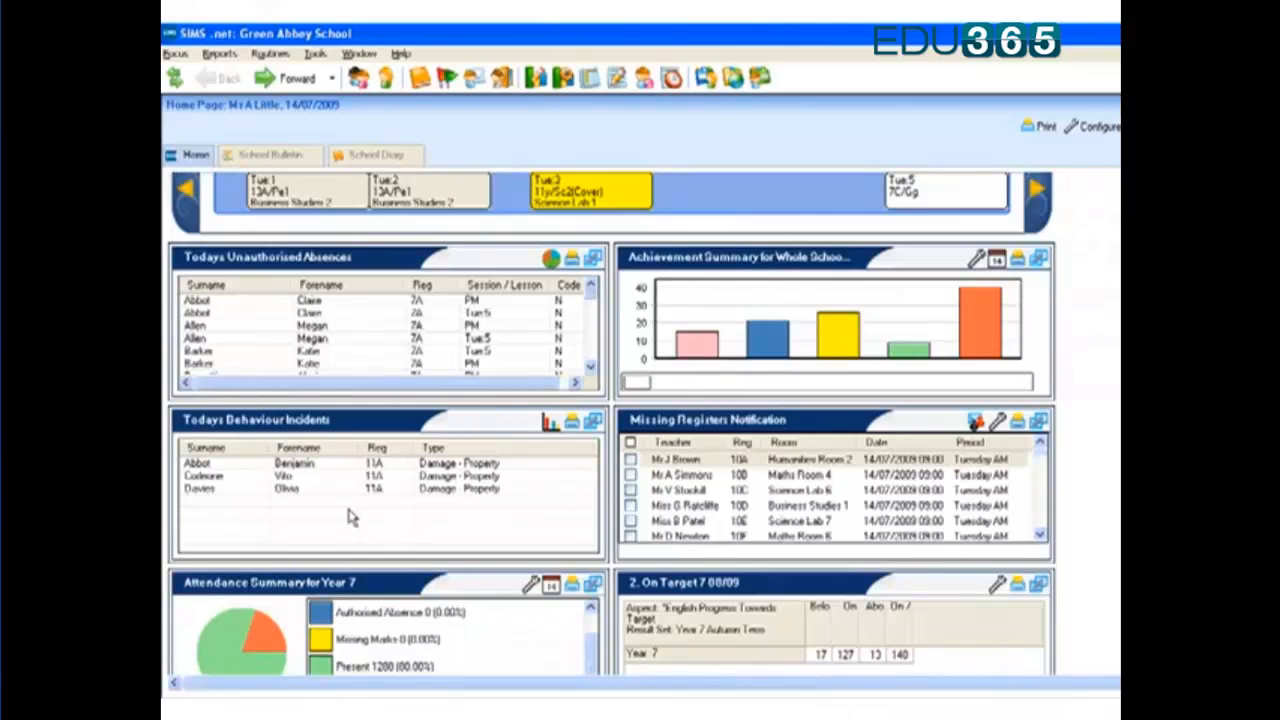
mouse_move(340, 478)
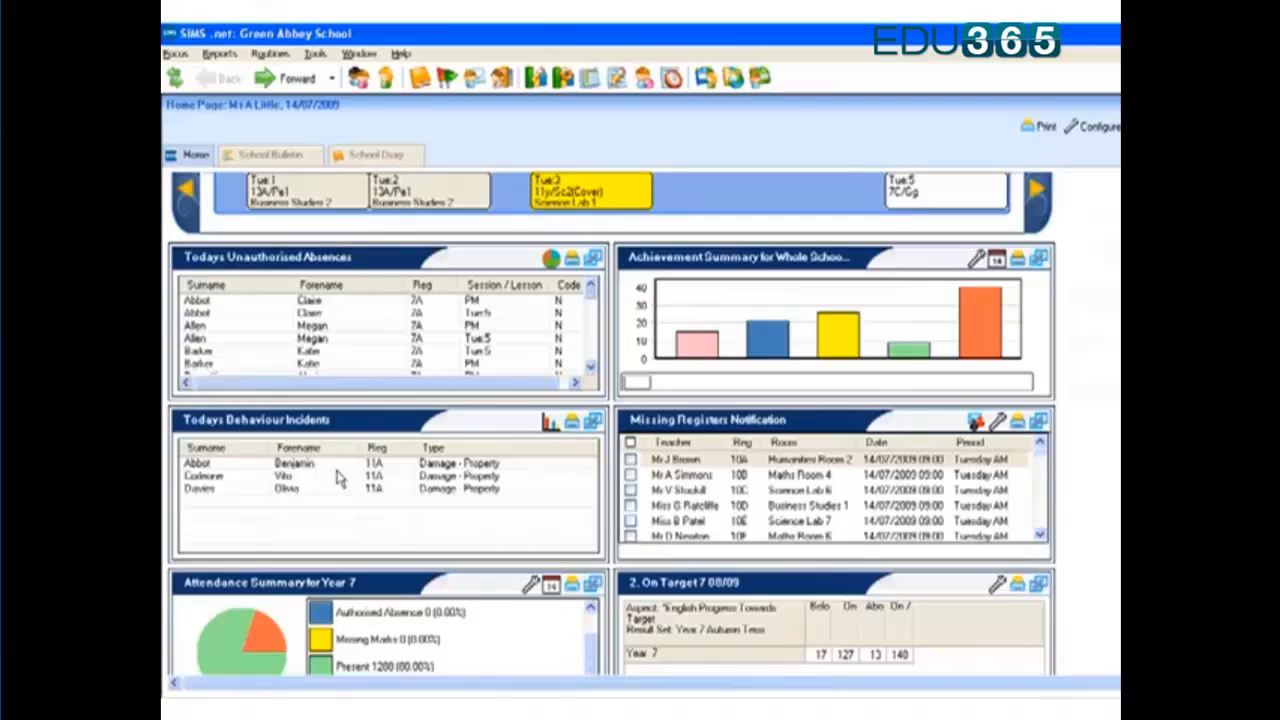
Step: Select the Abbot row in Today's Behaviour Incidents
left_click(300, 463)
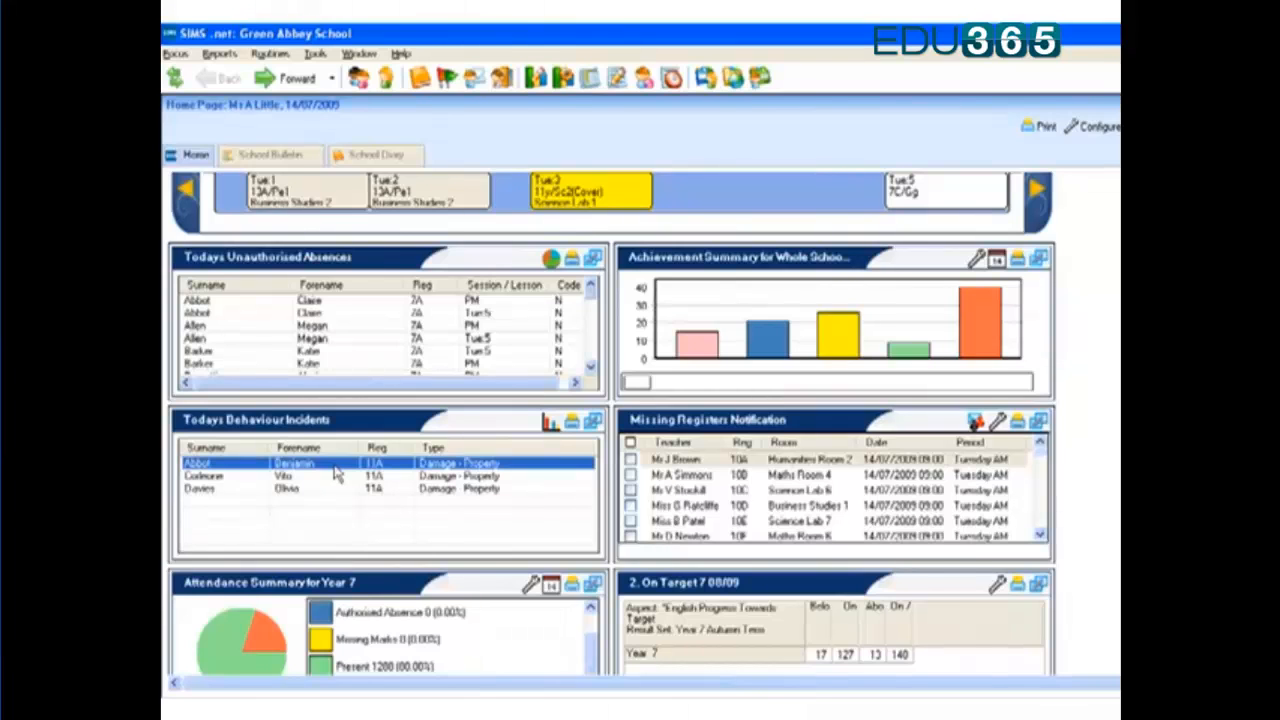
double_click(250, 462)
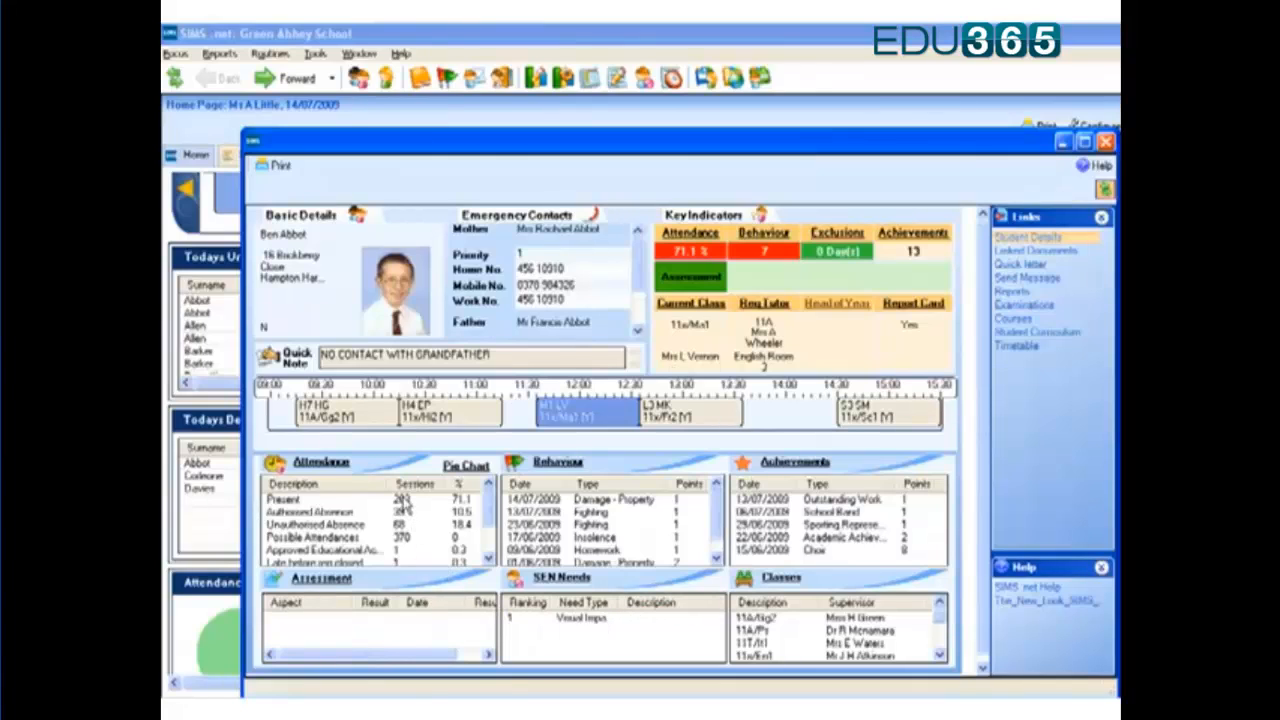
mouse_move(375, 472)
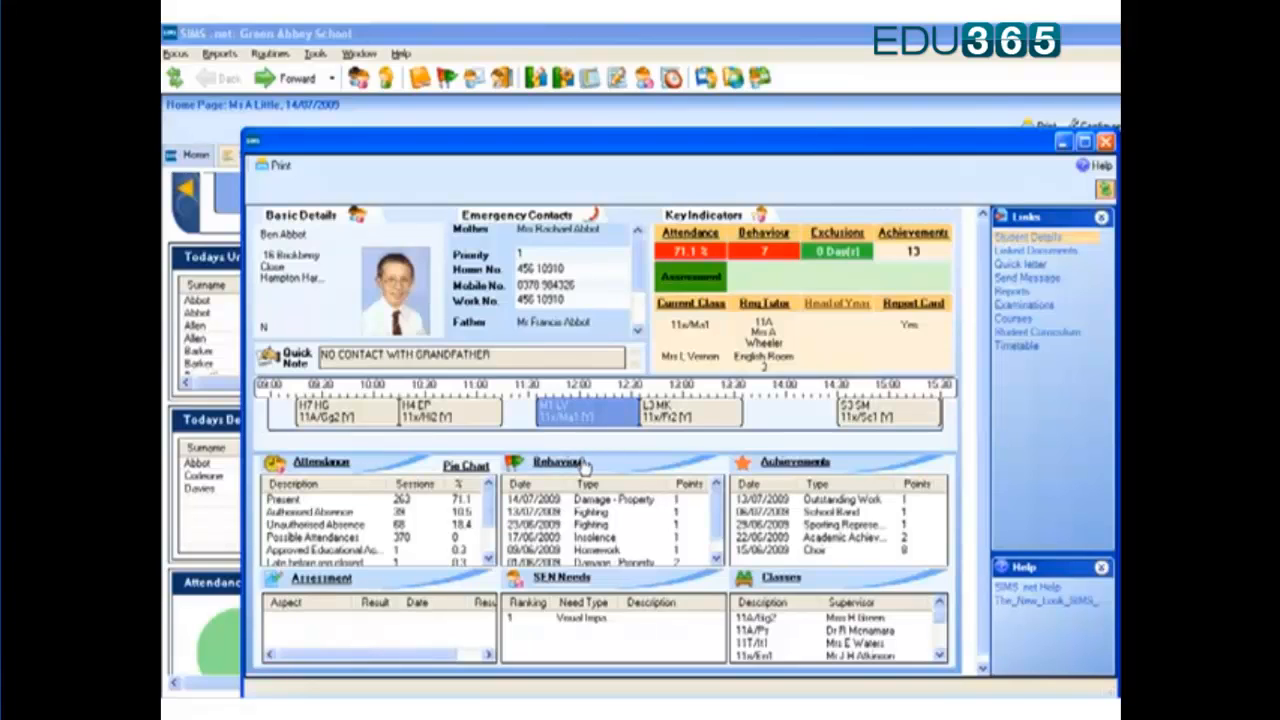
mouse_move(770, 463)
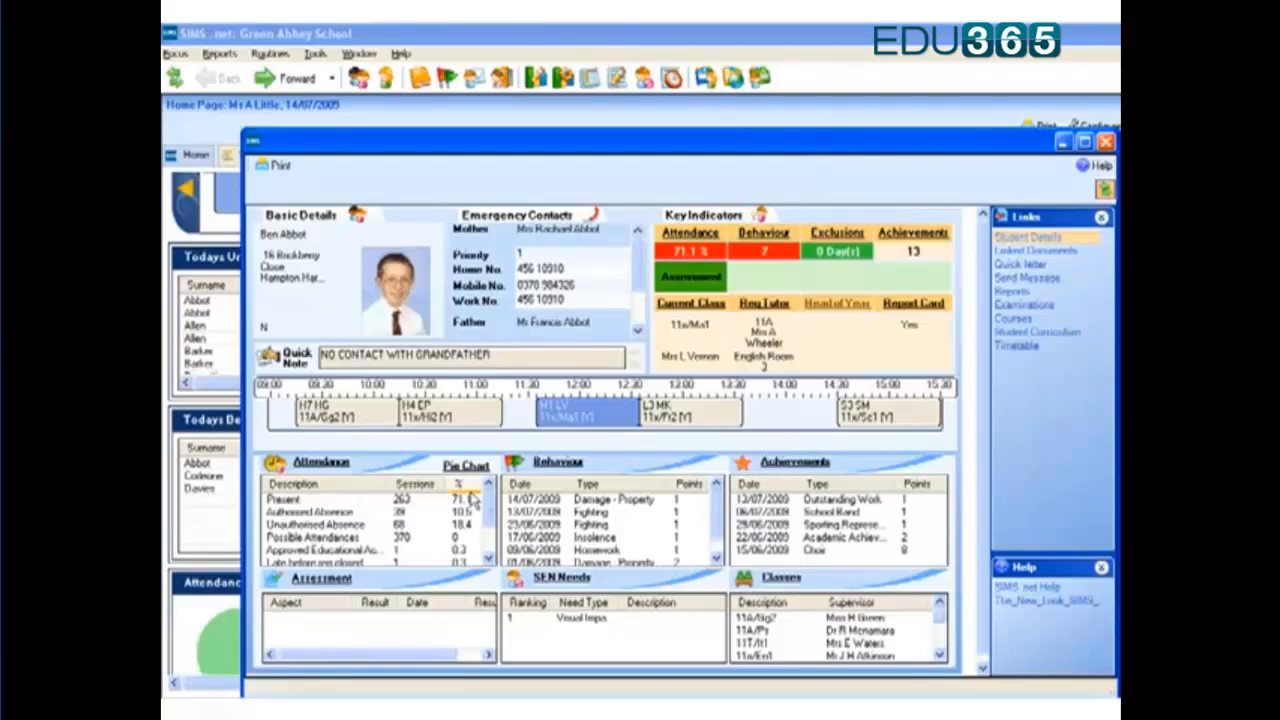
mouse_move(703, 435)
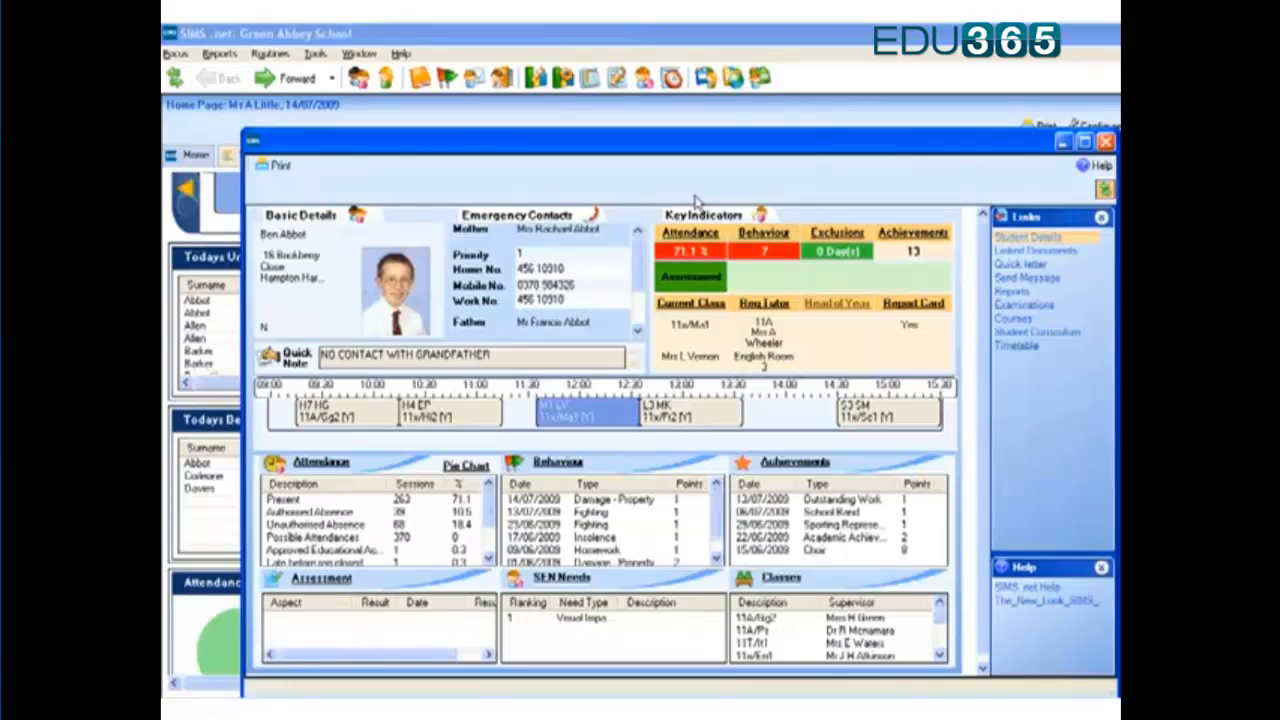
mouse_move(738, 279)
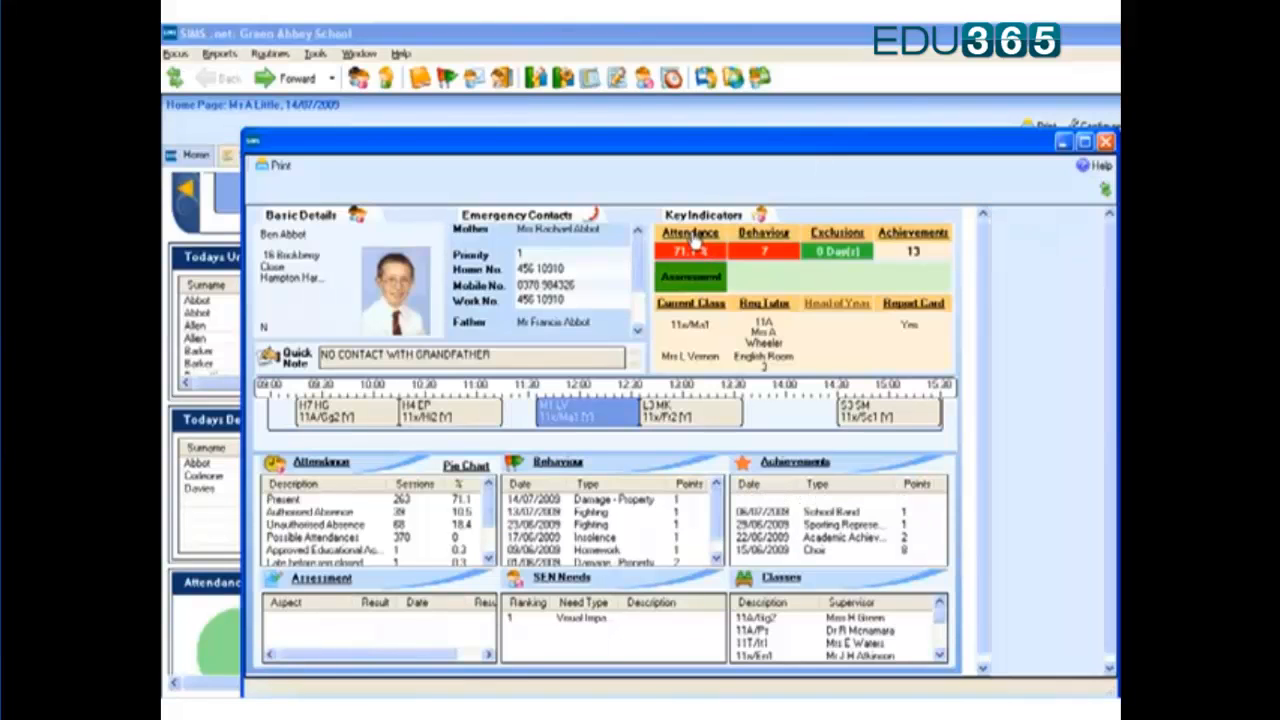
left_click(689, 233)
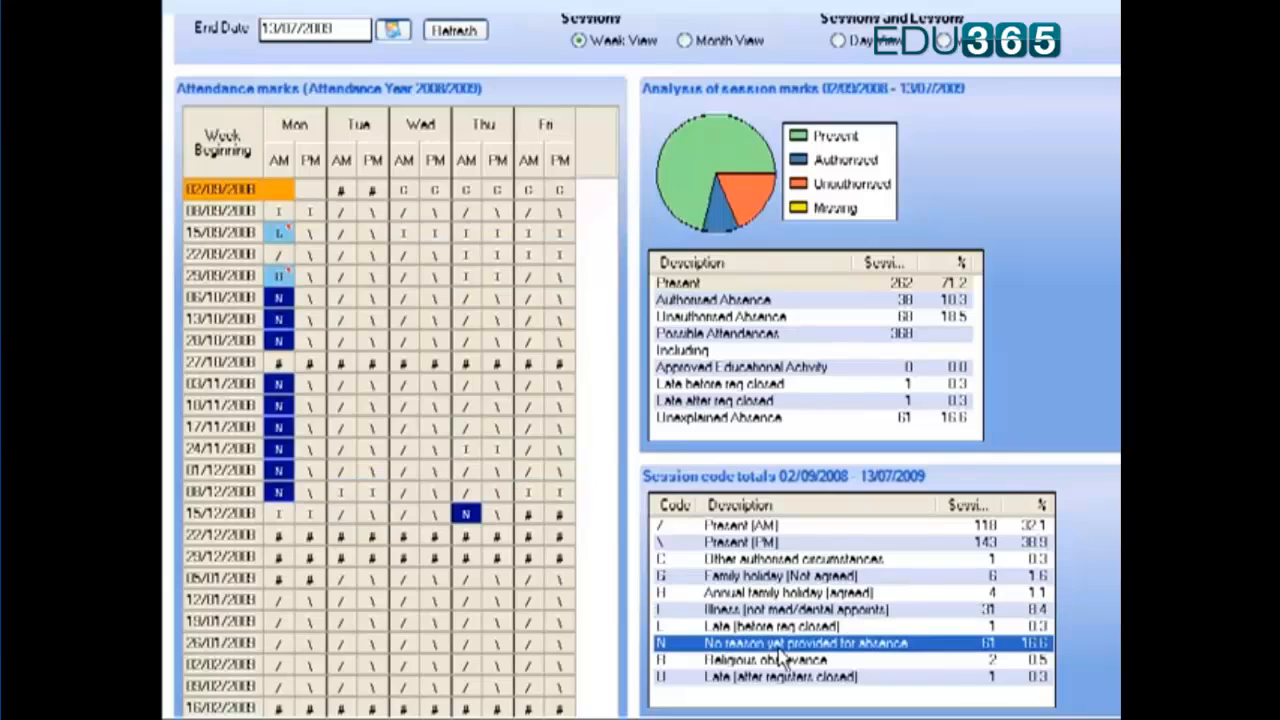
mouse_move(787, 660)
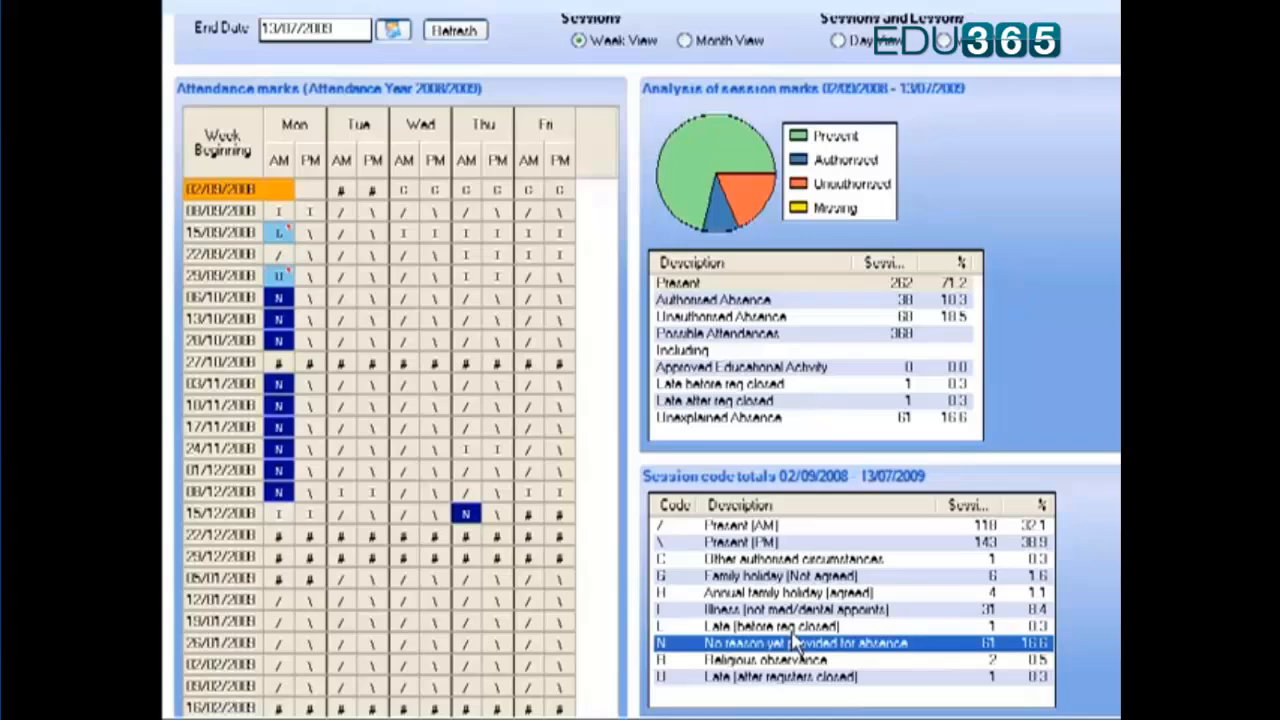
mouse_move(825, 665)
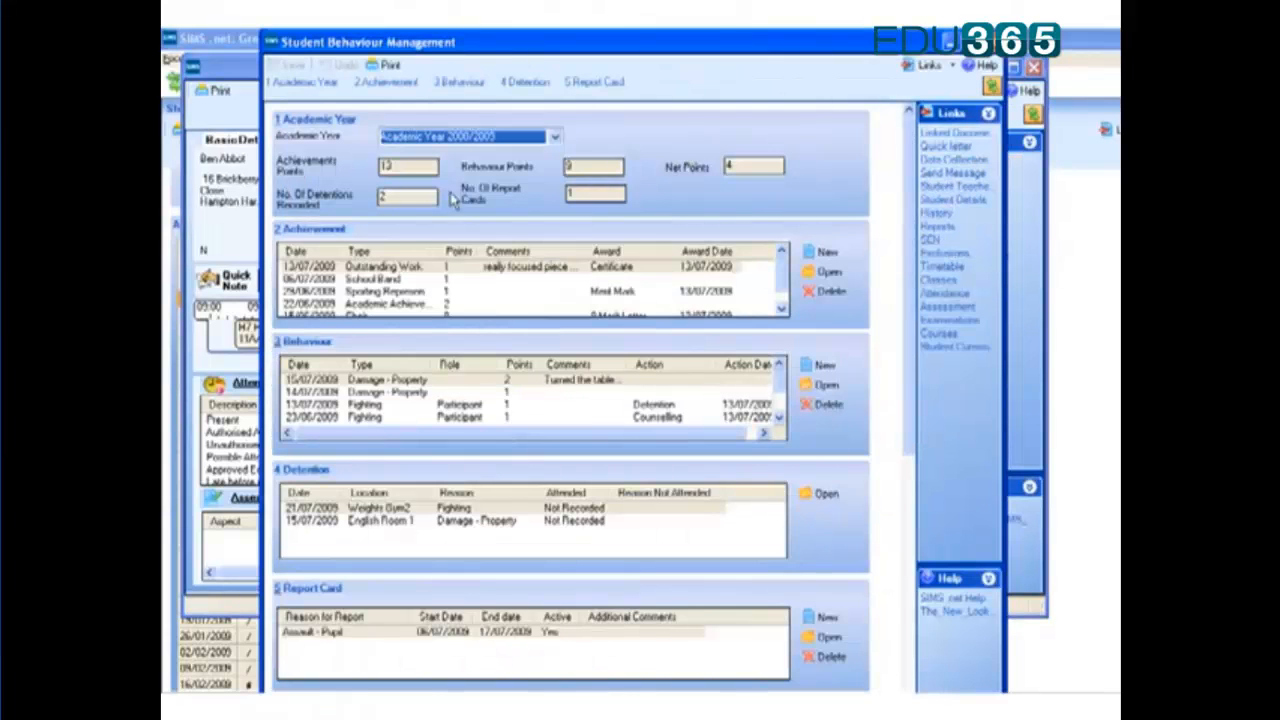
mouse_move(335, 362)
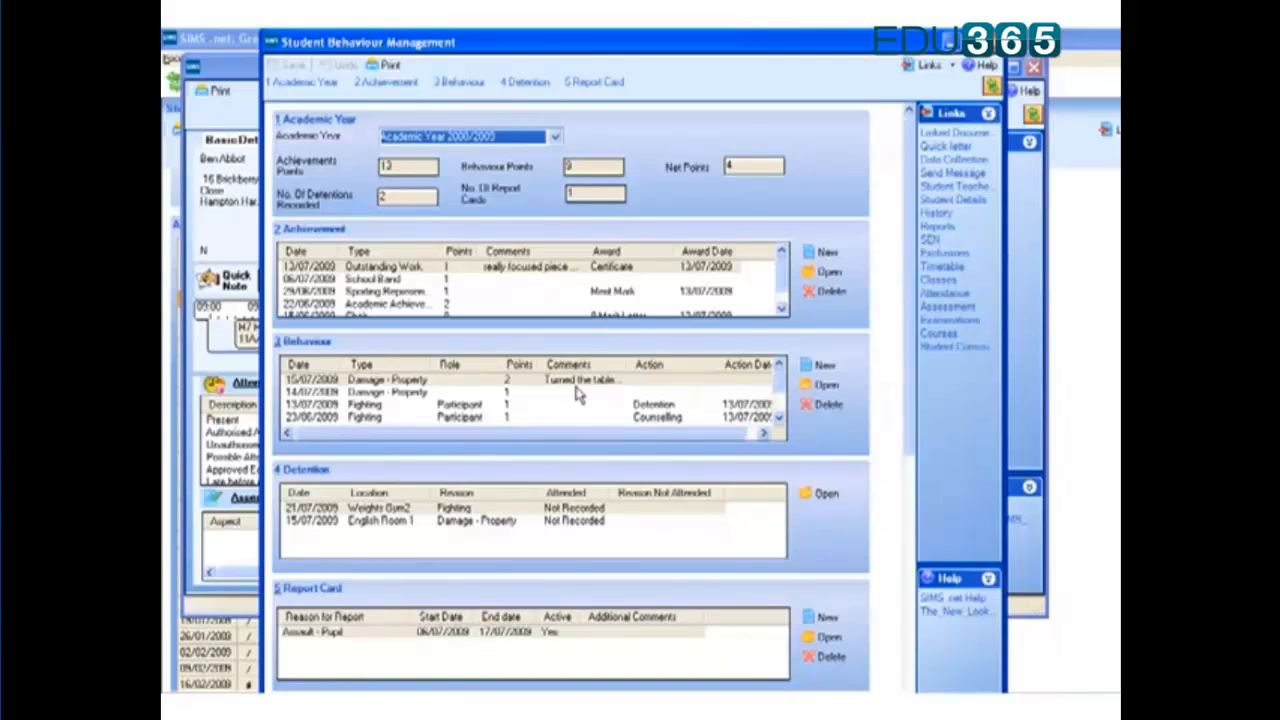
mouse_move(518, 310)
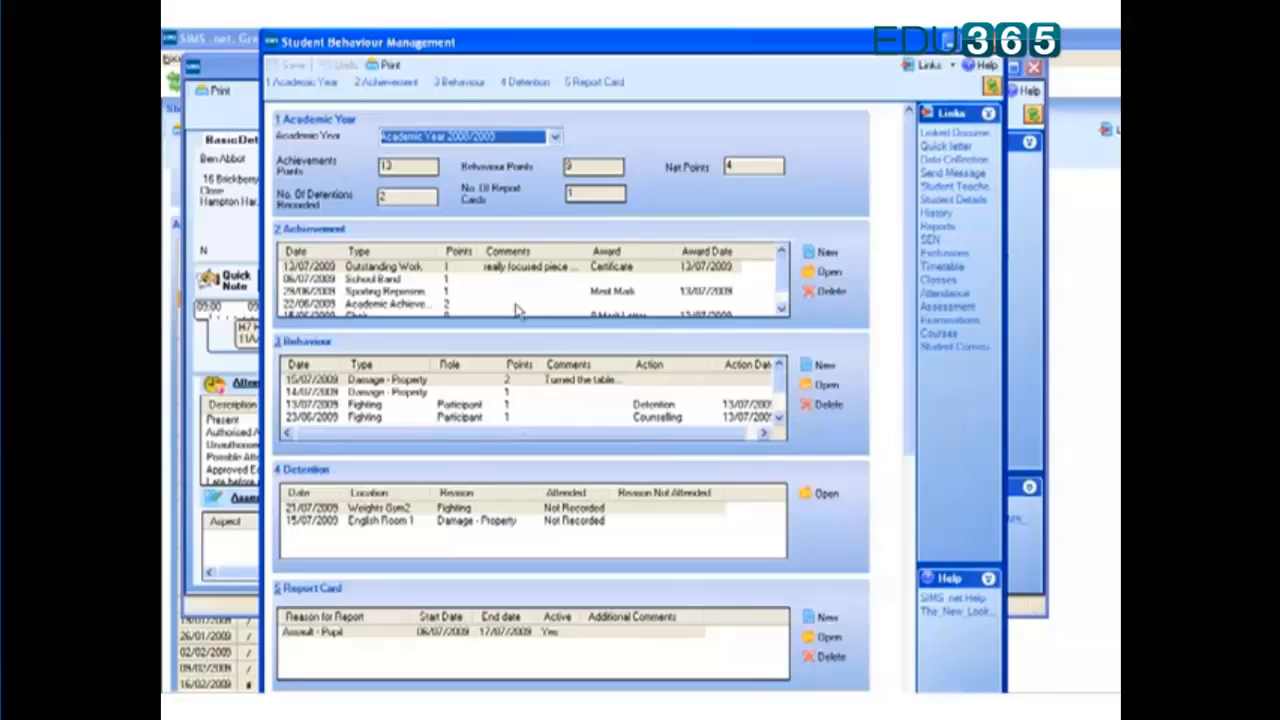
mouse_move(460, 278)
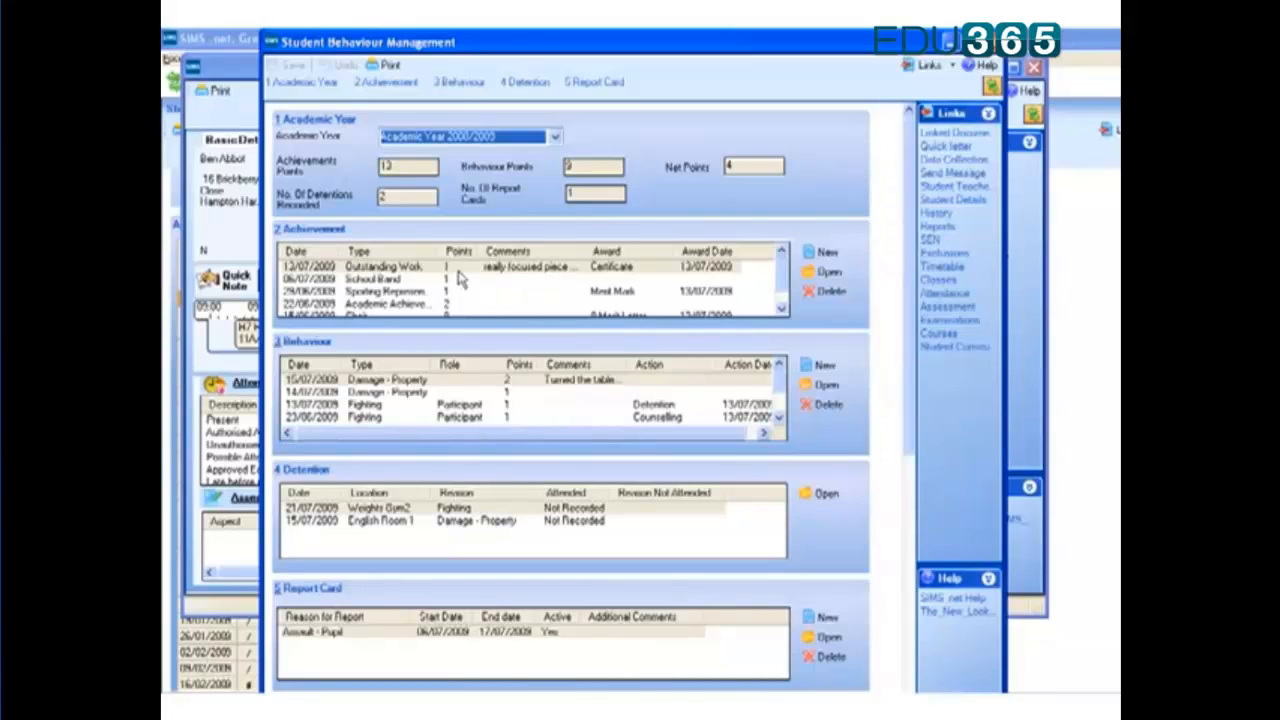
mouse_move(460, 295)
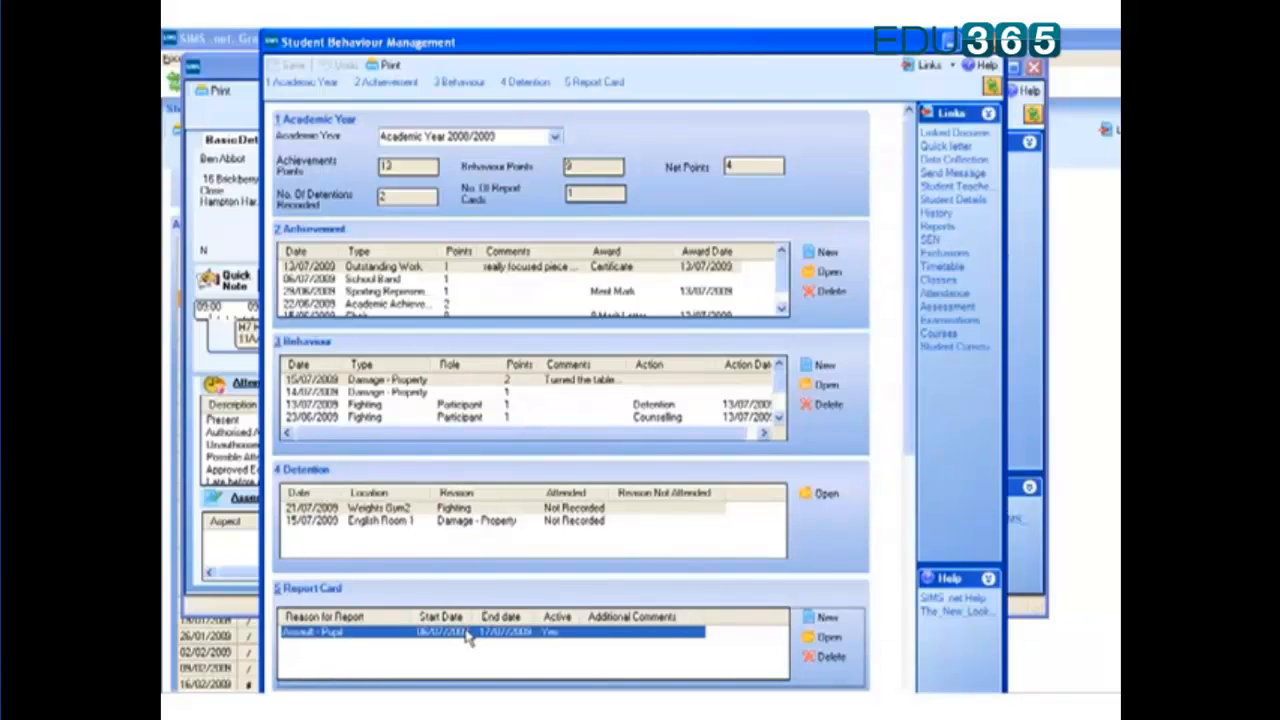
double_click(470, 632)
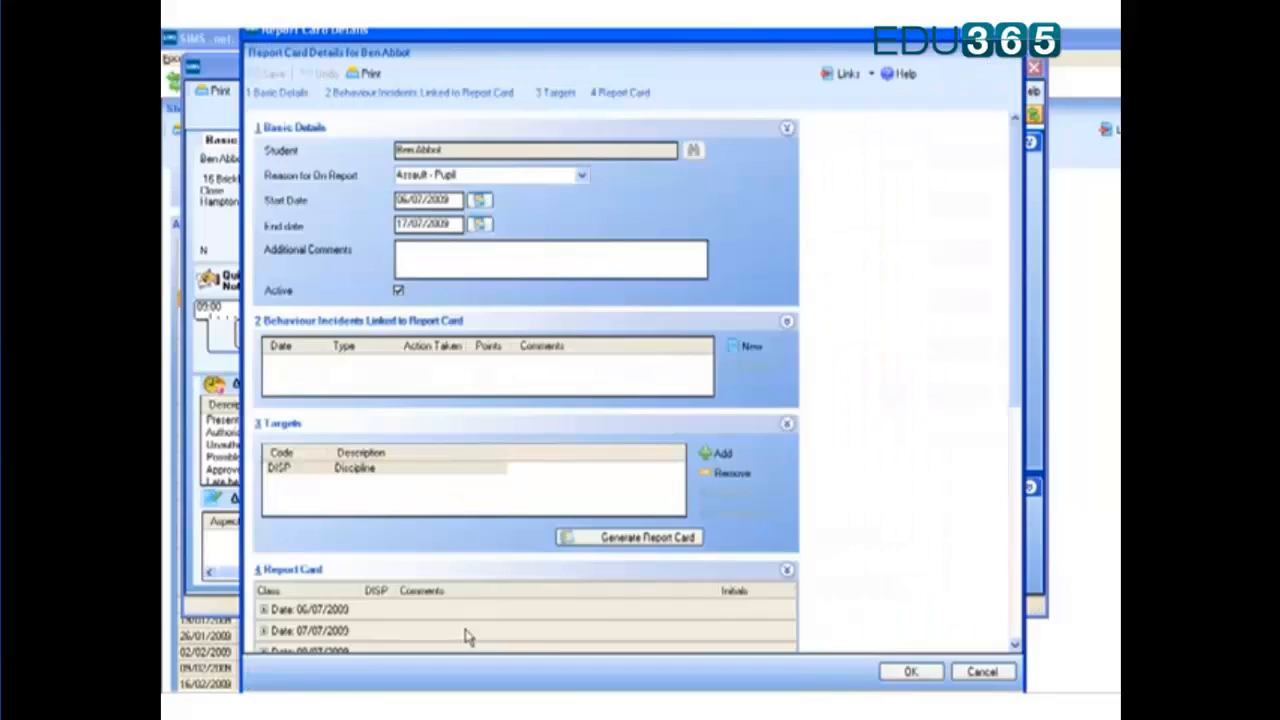